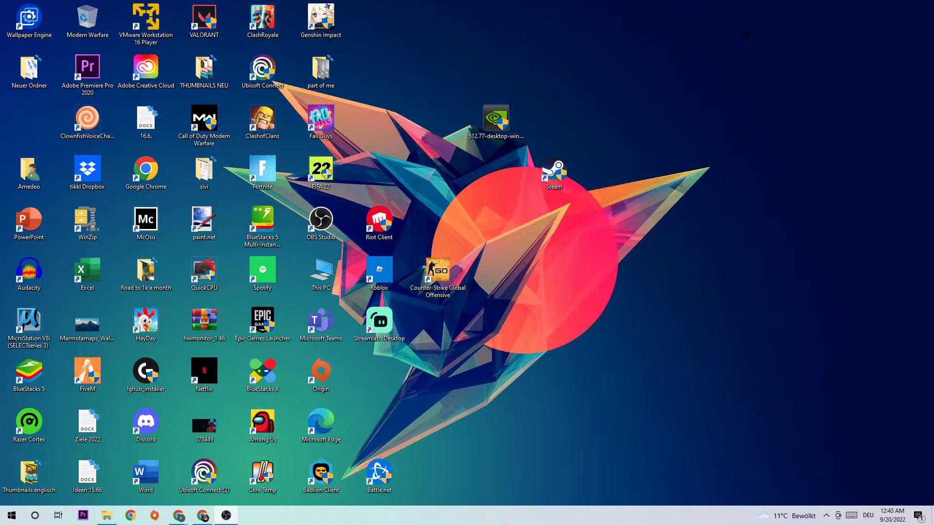
{"action": "mouse_move", "coordinate": [615, 88]}
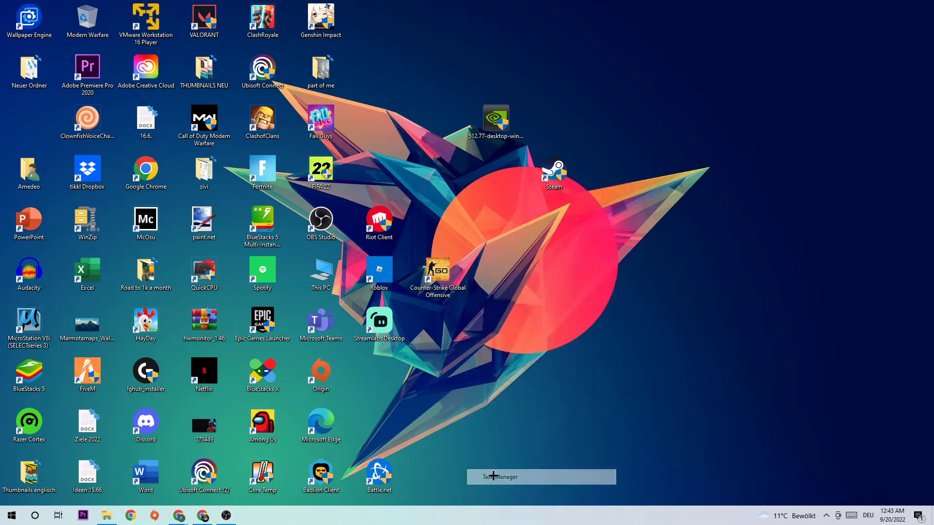
Maximize Task Manager to review CPU and GPU usage per process, then go to Settings home.
{"action": "left_click", "coordinate": [501, 476]}
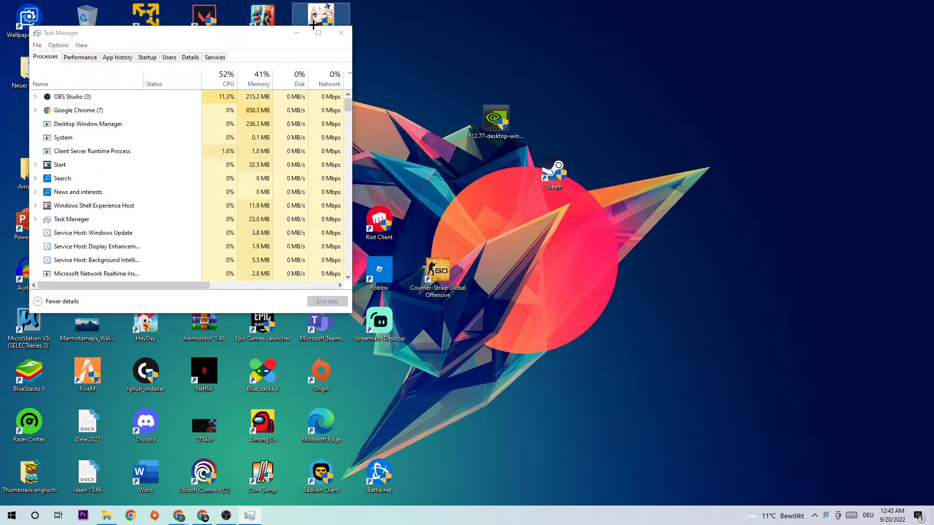
{"action": "left_click", "coordinate": [317, 33]}
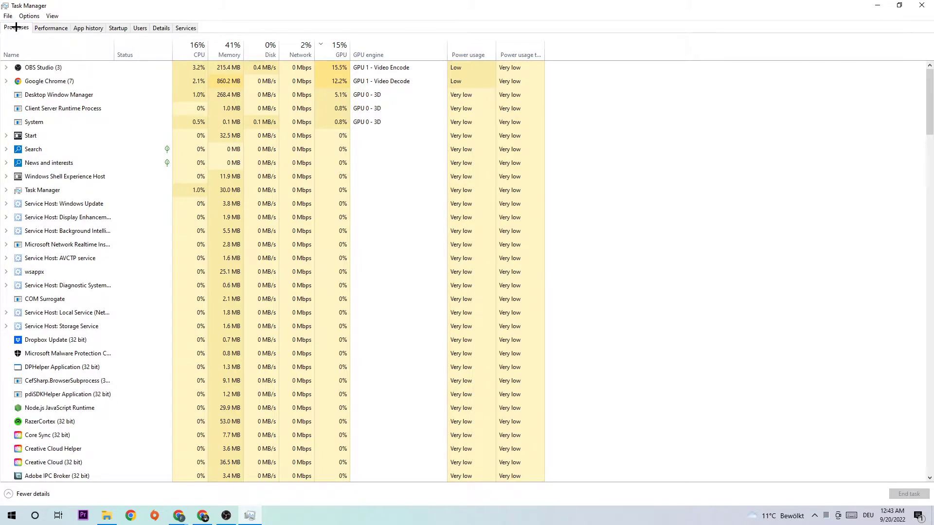
{"action": "left_click", "coordinate": [199, 48]}
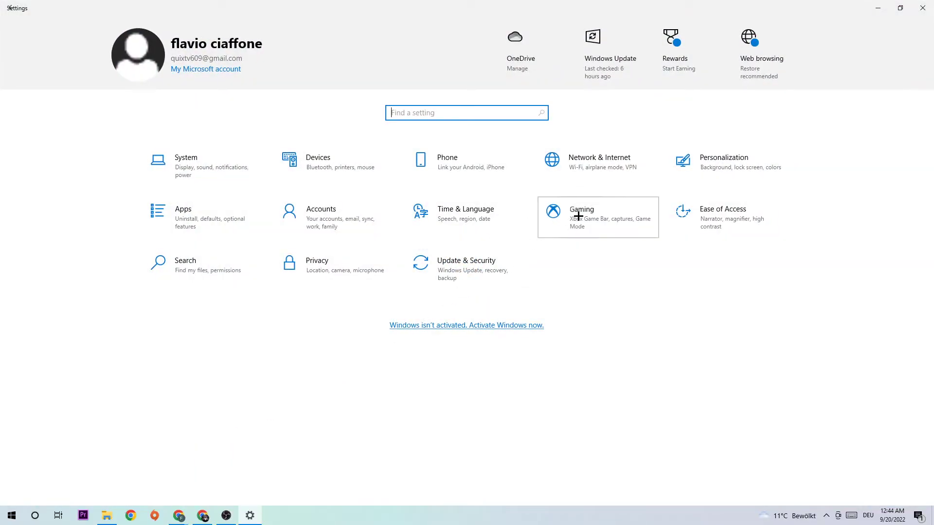
Enter Gaming settings, confirm Xbox Game Bar is Off, and show the Captures page.
{"action": "left_click", "coordinate": [578, 215]}
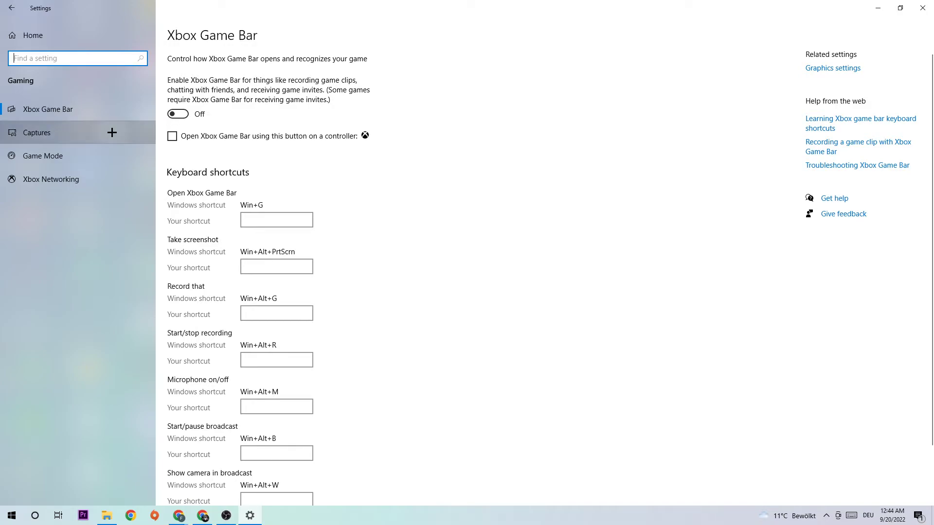
{"action": "left_click", "coordinate": [37, 132]}
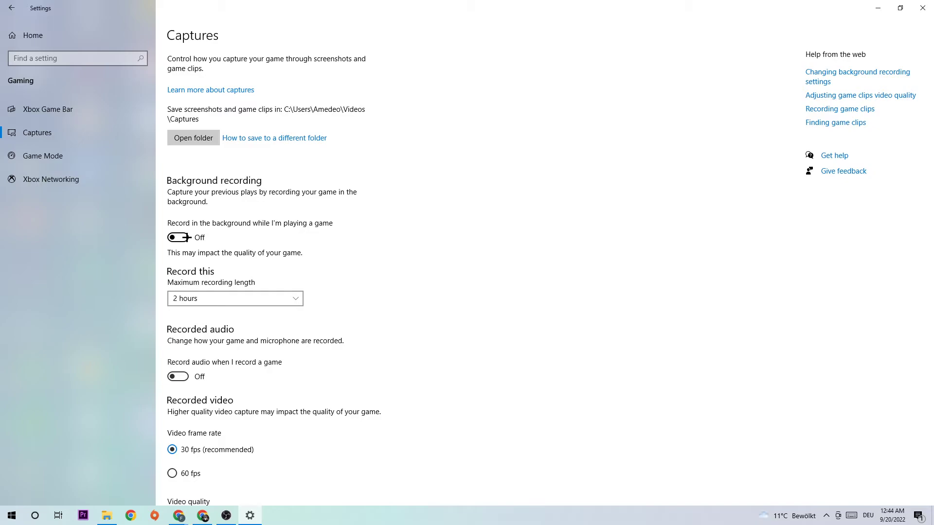
{"action": "left_click", "coordinate": [43, 155]}
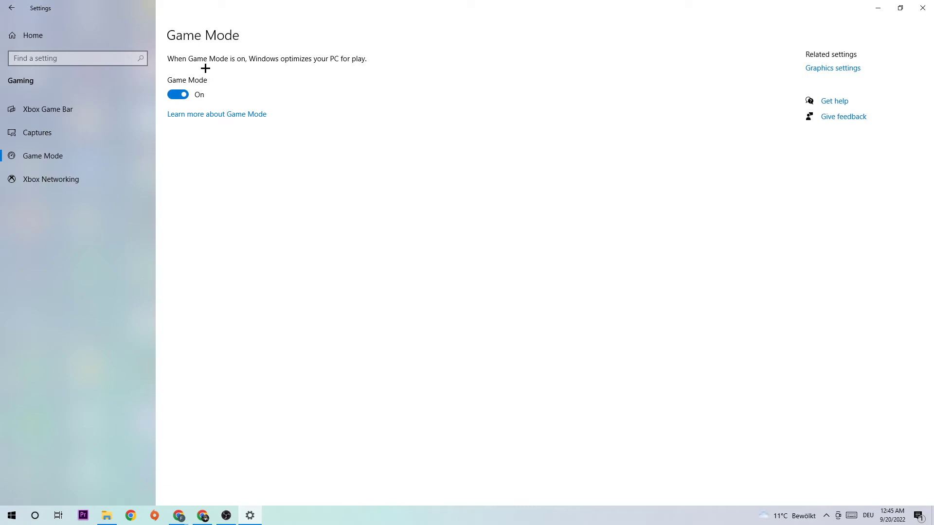
{"action": "mouse_move", "coordinate": [226, 80]}
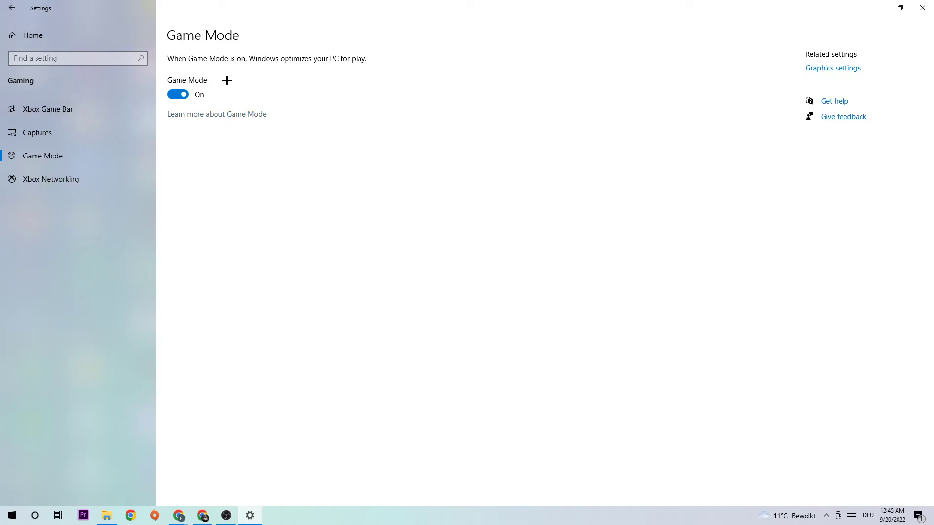
{"action": "mouse_move", "coordinate": [23, 10]}
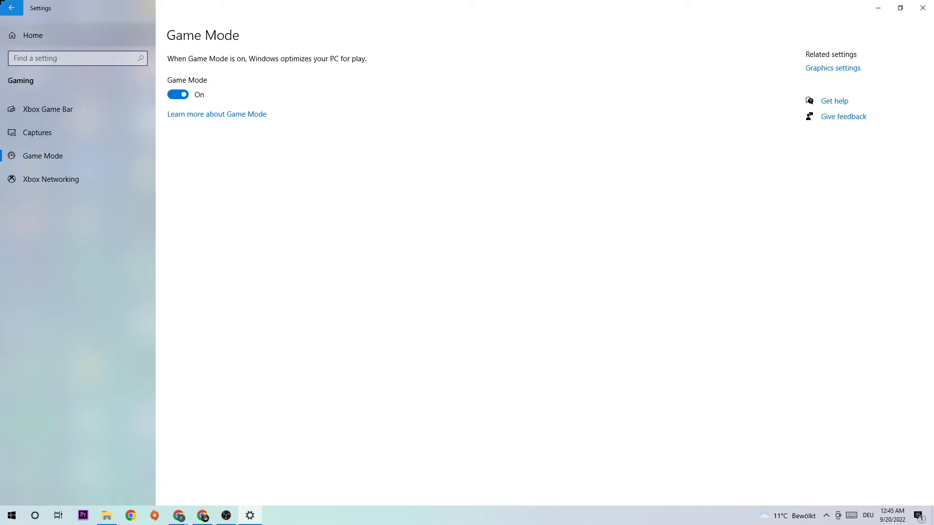
Leave the Game Mode page via the back arrow with Game Mode still On.
{"action": "left_click", "coordinate": [12, 10]}
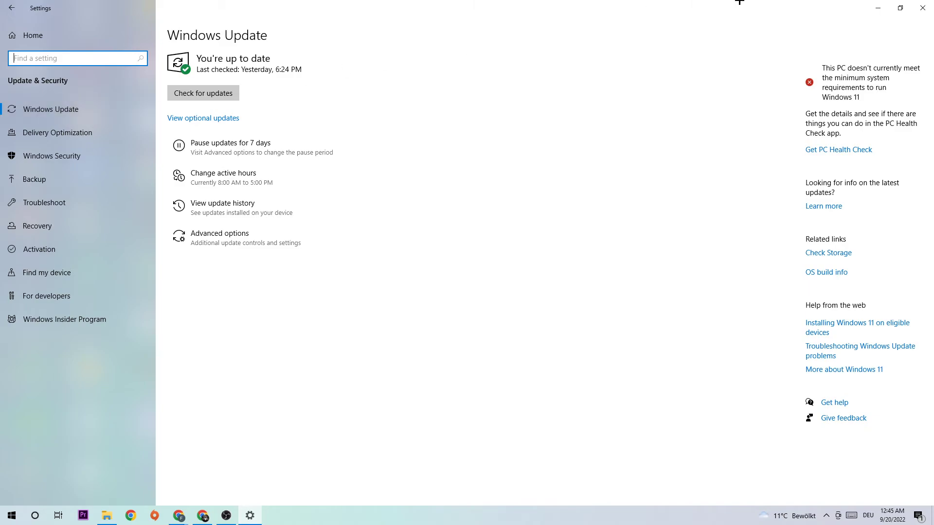
Close Settings after confirming updates and move the NVIDIA driver file toward desktop centre.
{"action": "left_click", "coordinate": [922, 8]}
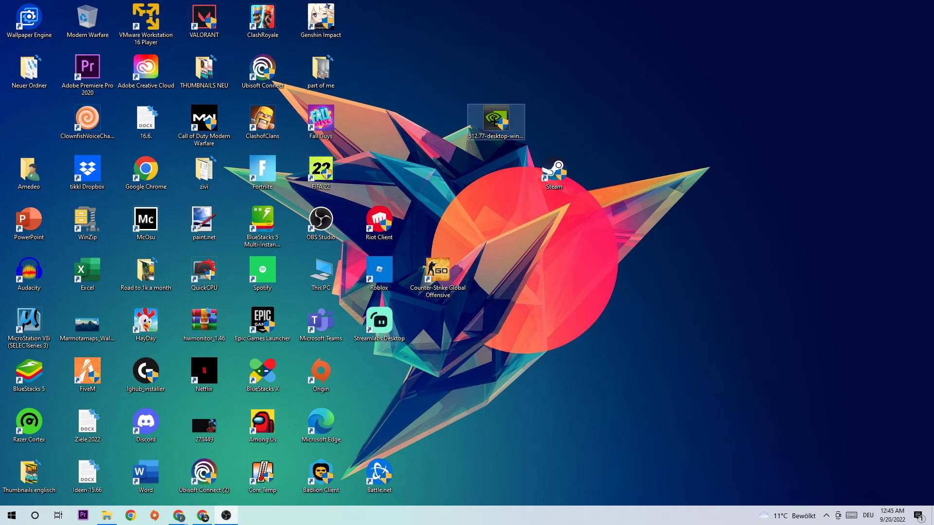
{"action": "left_click_drag", "start_coordinate": [495, 123], "coordinate": [439, 179]}
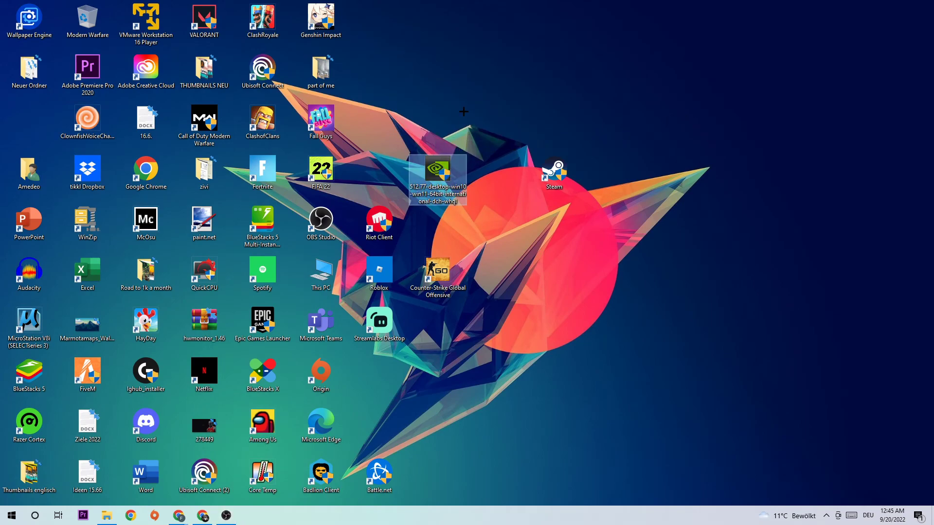